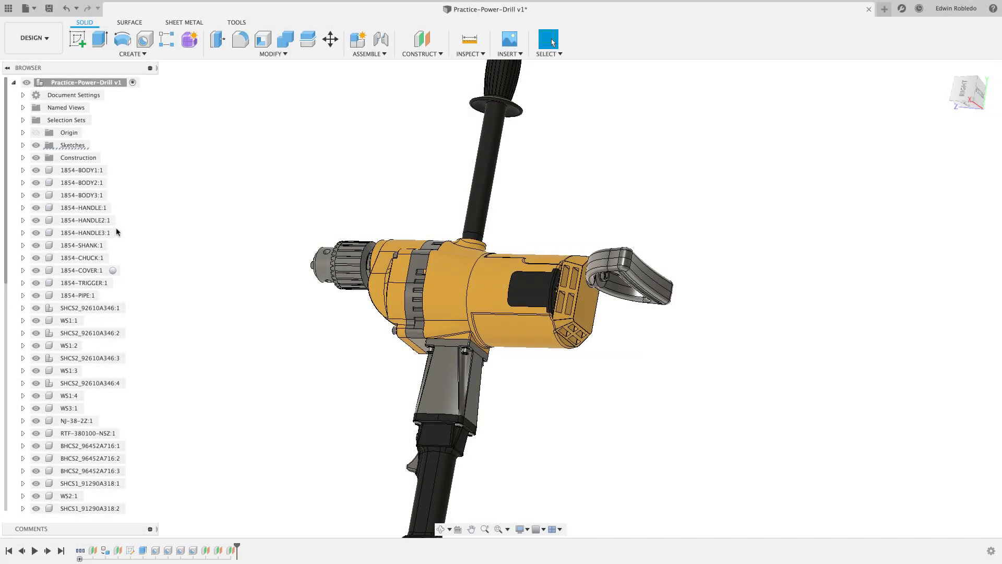
Step: Hide 1854-BODY3 and 1854-HANDLE in the Browser to expose the drill housing interior
{"action": "left_click", "coordinate": [82, 182]}
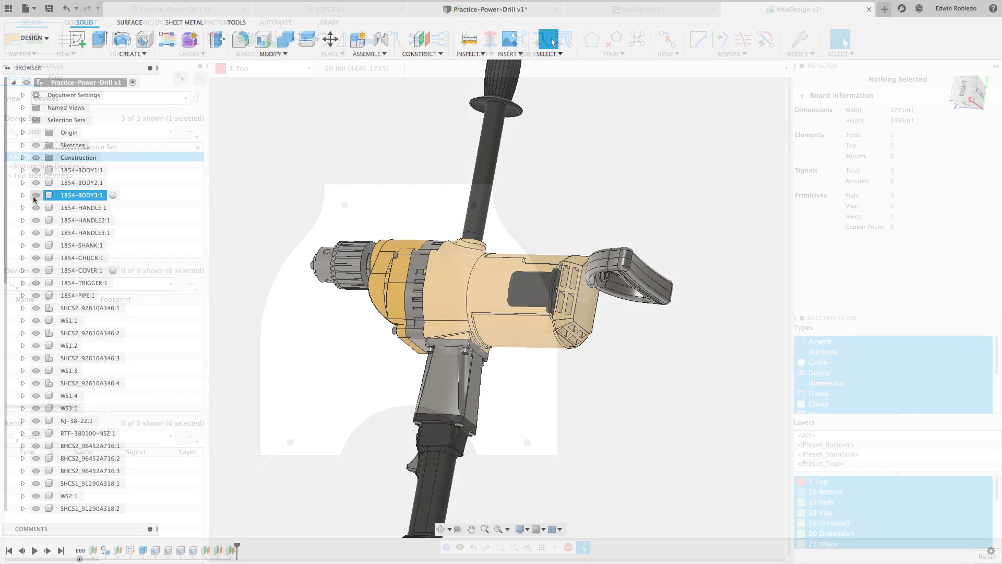
{"action": "left_click", "coordinate": [81, 207]}
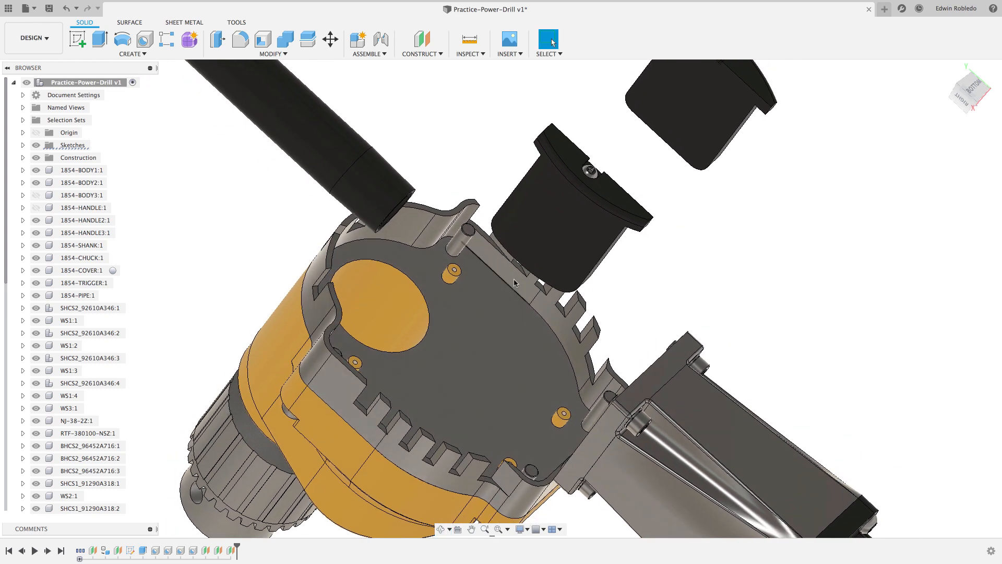
Step: Create an offset construction plane on the housing's inner floor face
{"action": "left_click", "coordinate": [421, 44]}
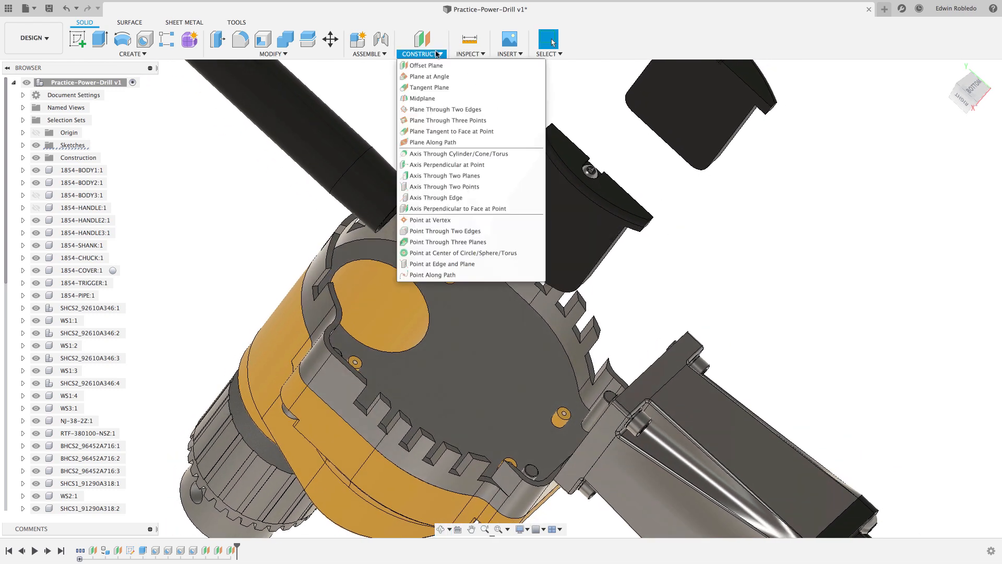
{"action": "left_click", "coordinate": [426, 65]}
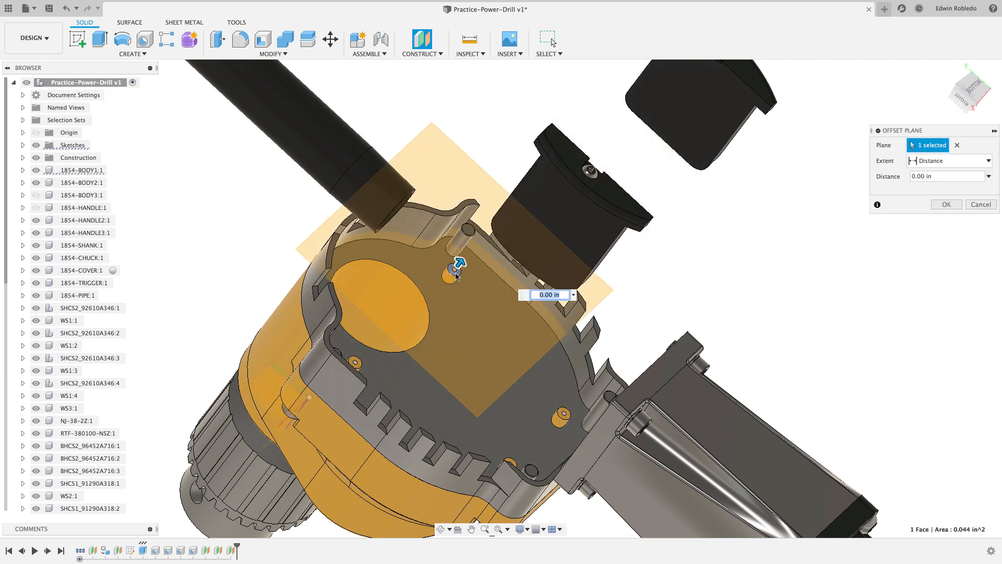
{"action": "left_click", "coordinate": [946, 204]}
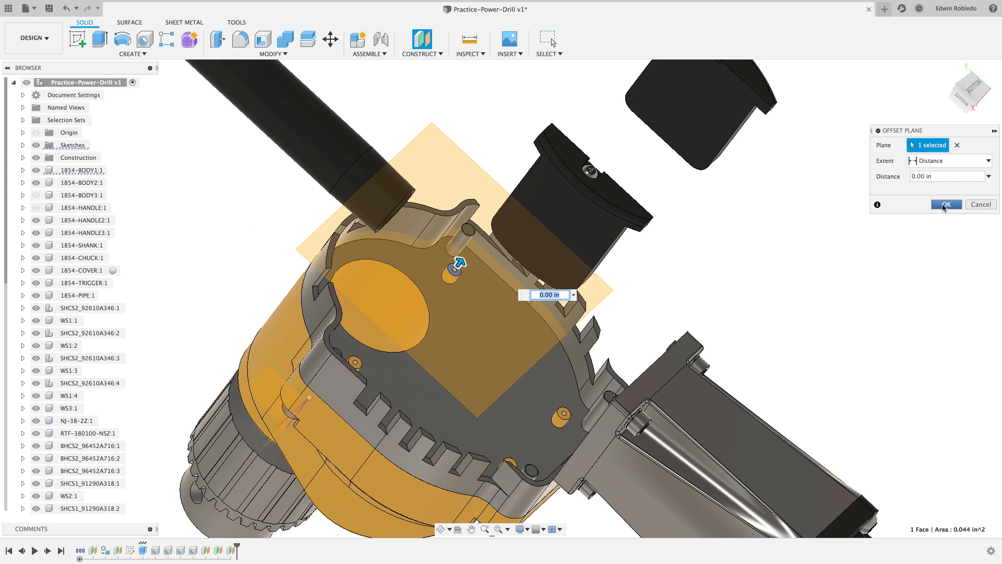
{"action": "left_click", "coordinate": [946, 203]}
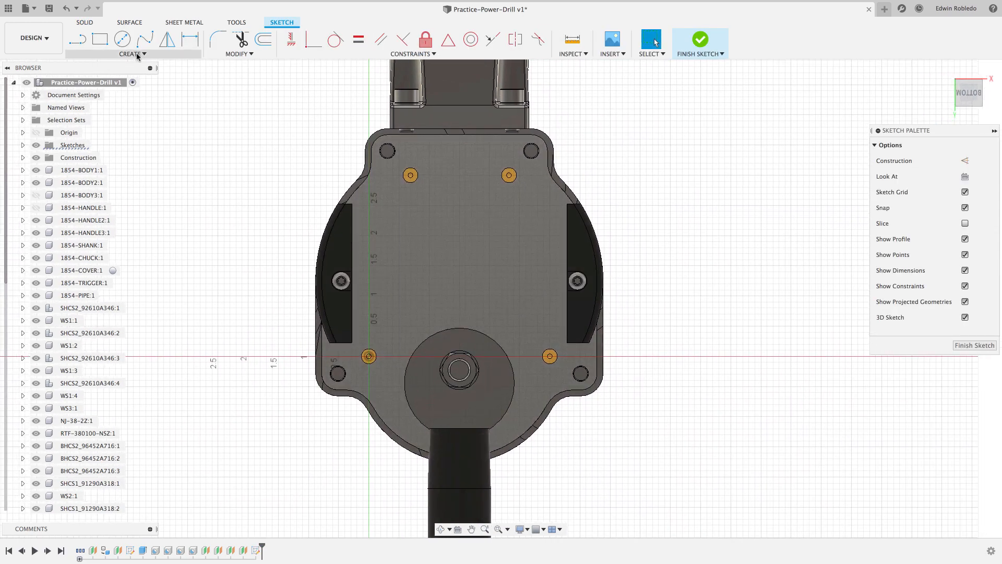
Step: Start Project and select the housing's inner floor face and a mounting boss edge
{"action": "left_click", "coordinate": [133, 54]}
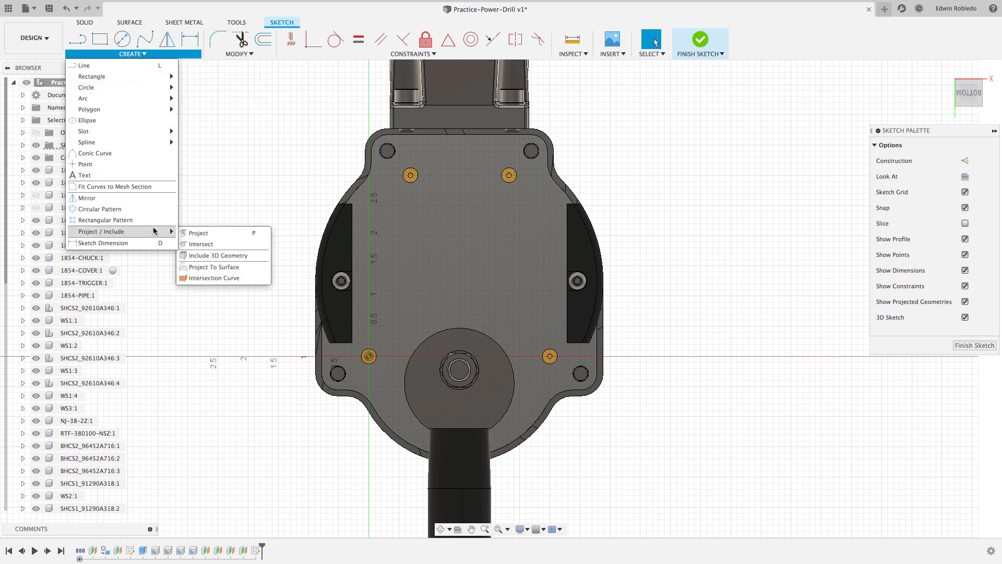
{"action": "left_click", "coordinate": [199, 233]}
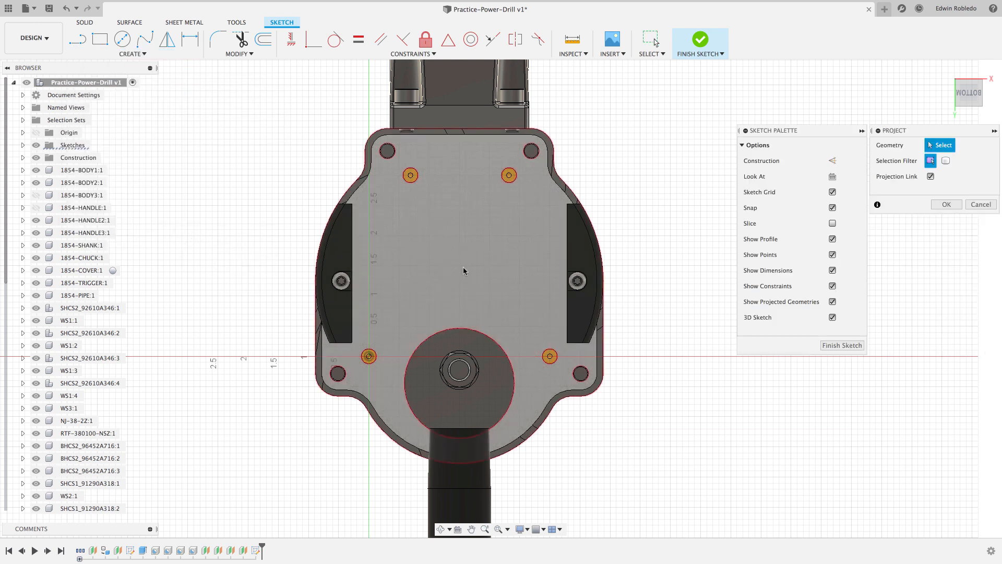
{"action": "left_click", "coordinate": [460, 271]}
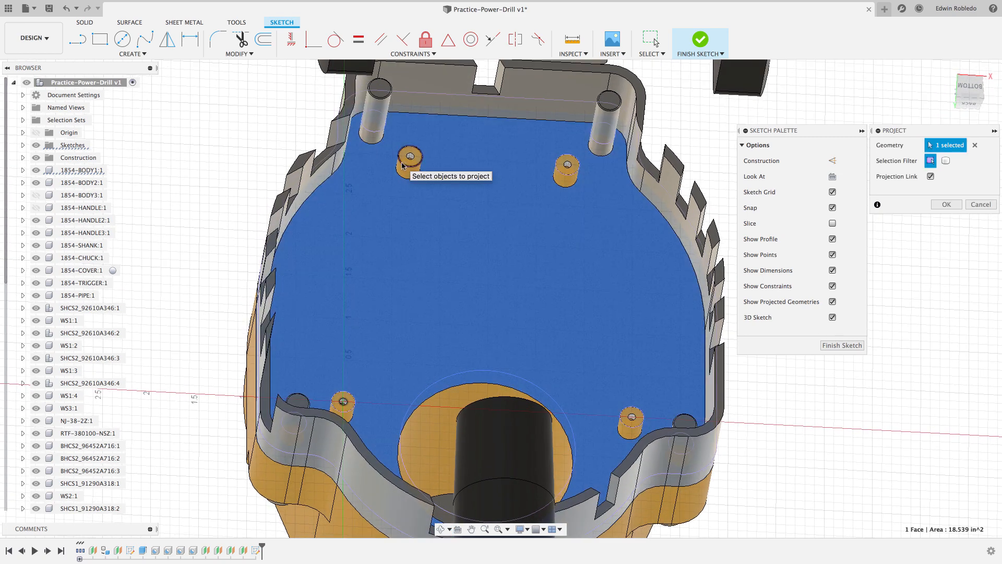
{"action": "left_click", "coordinate": [406, 158]}
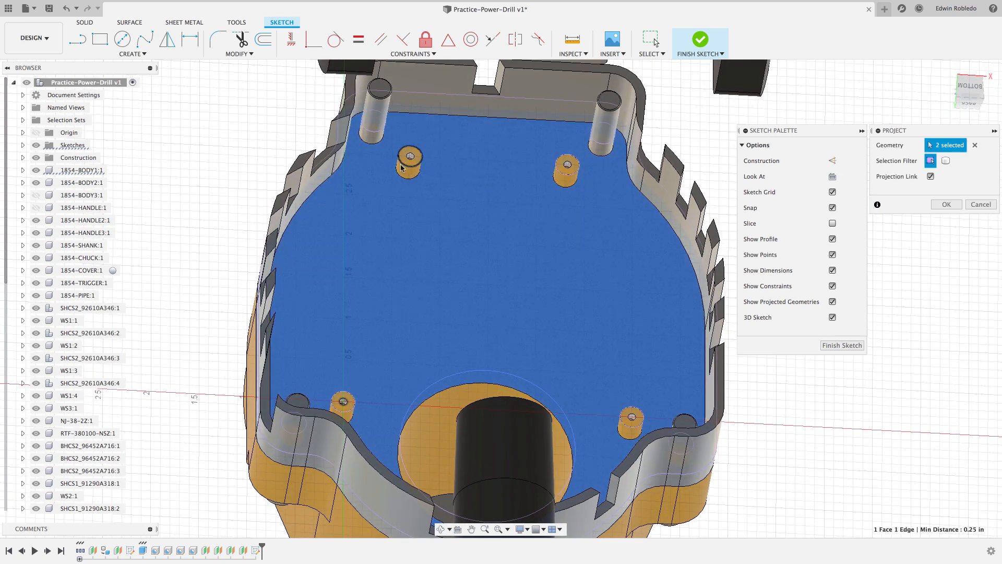
Step: Confirm the projection so the floor and boss outlines appear in the sketch
{"action": "left_click", "coordinate": [405, 158]}
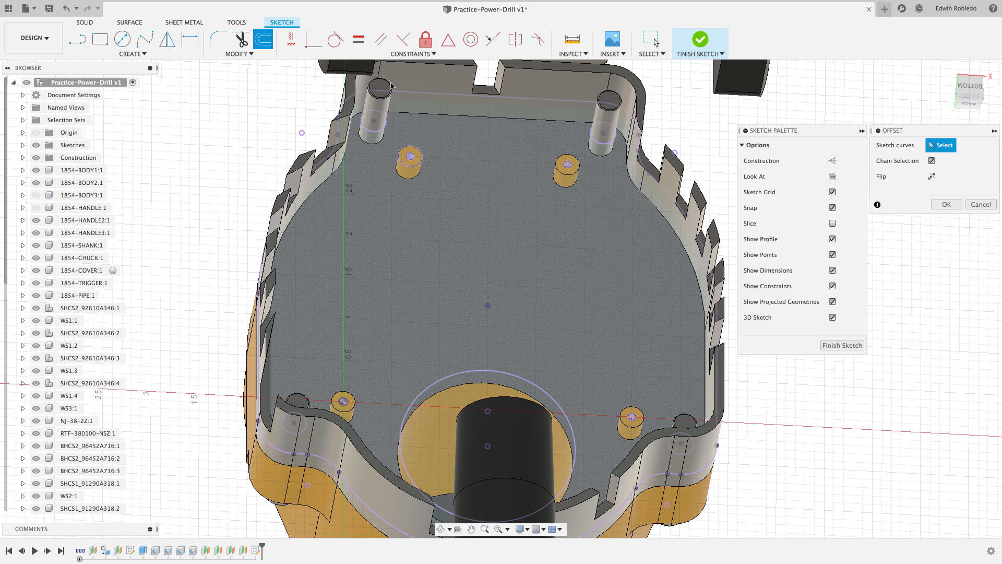
Step: Offset the housing outline inward and close it with a line between the two lower bosses
{"action": "left_click", "coordinate": [416, 93]}
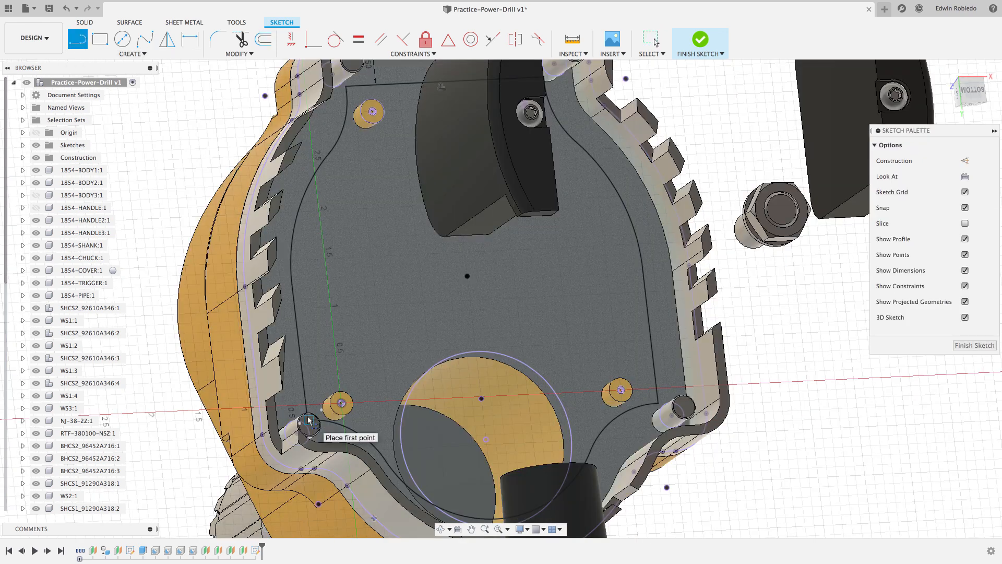
{"action": "left_click", "coordinate": [307, 420]}
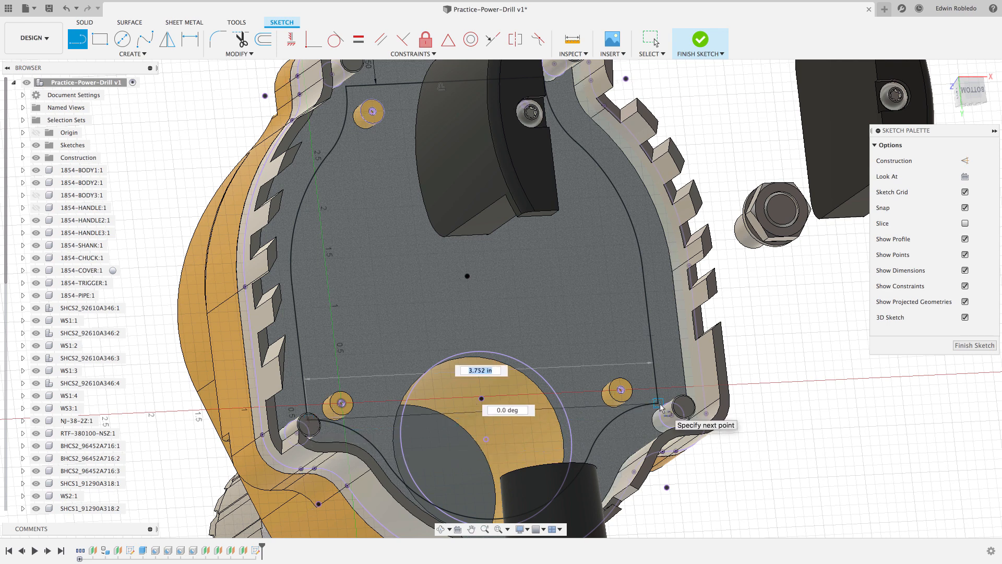
{"action": "left_click", "coordinate": [700, 43]}
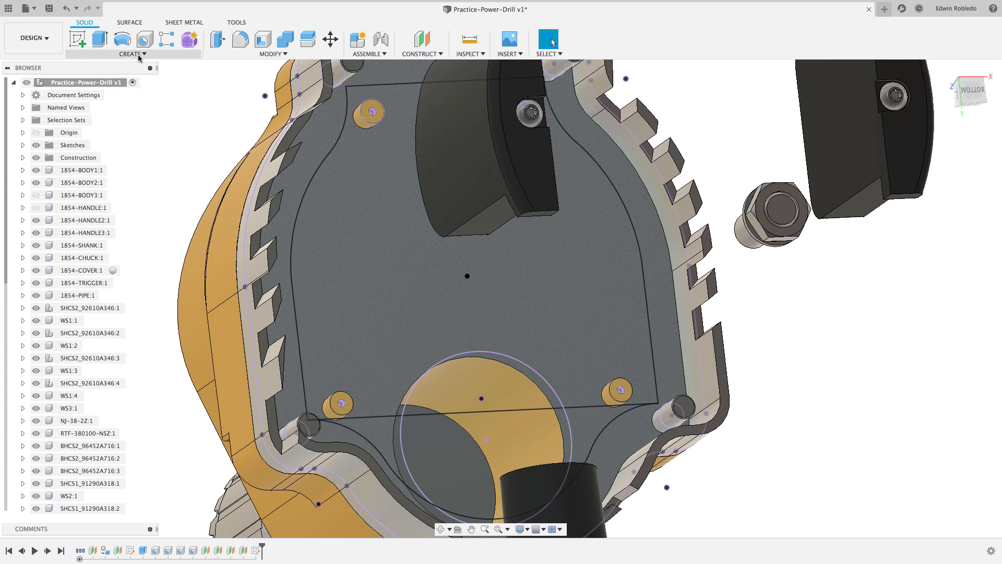
Step: Create a 3D PCB from the sketched profile, producing a board with mounting holes
{"action": "left_click", "coordinate": [131, 53]}
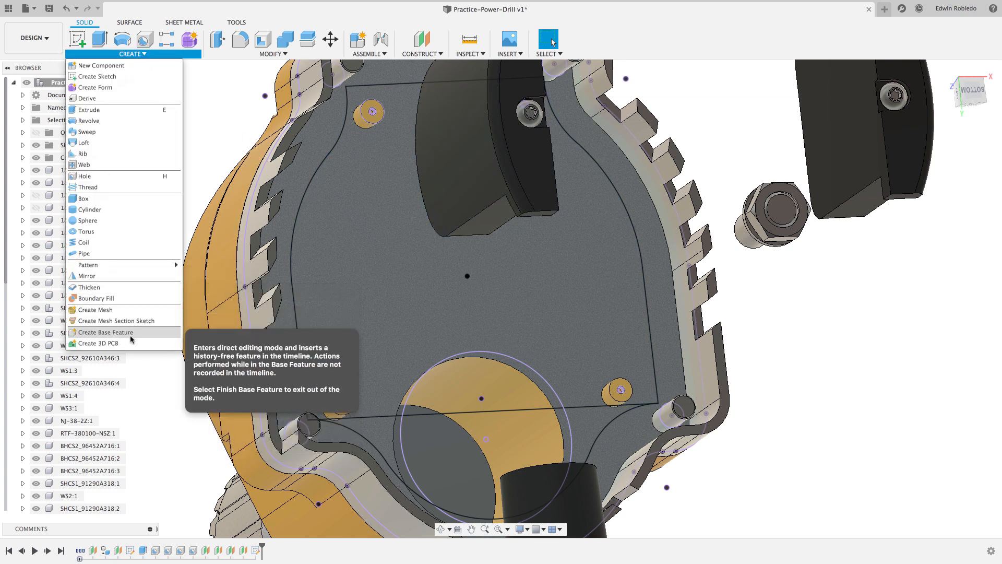
{"action": "left_click", "coordinate": [99, 343]}
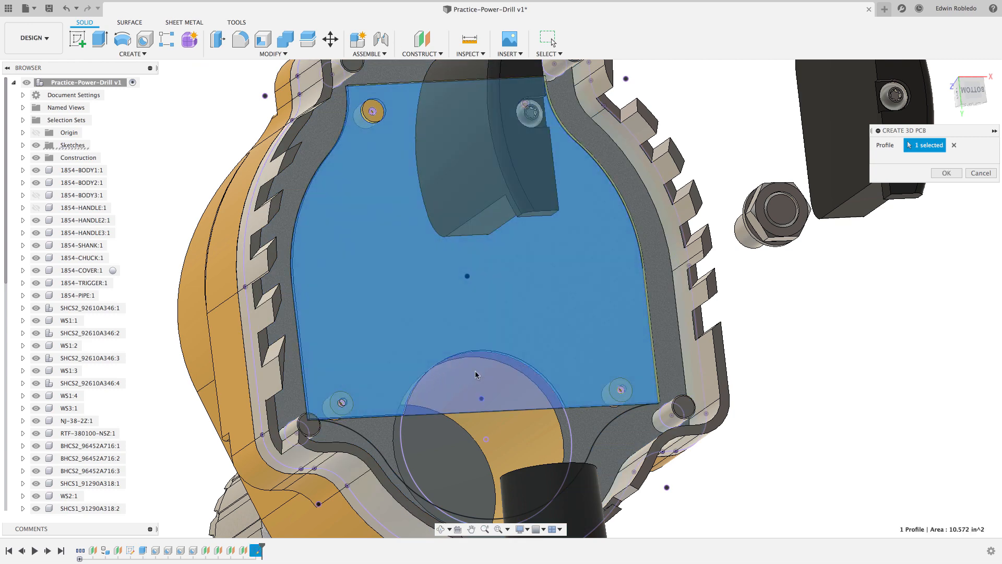
{"action": "mouse_move", "coordinate": [501, 383]}
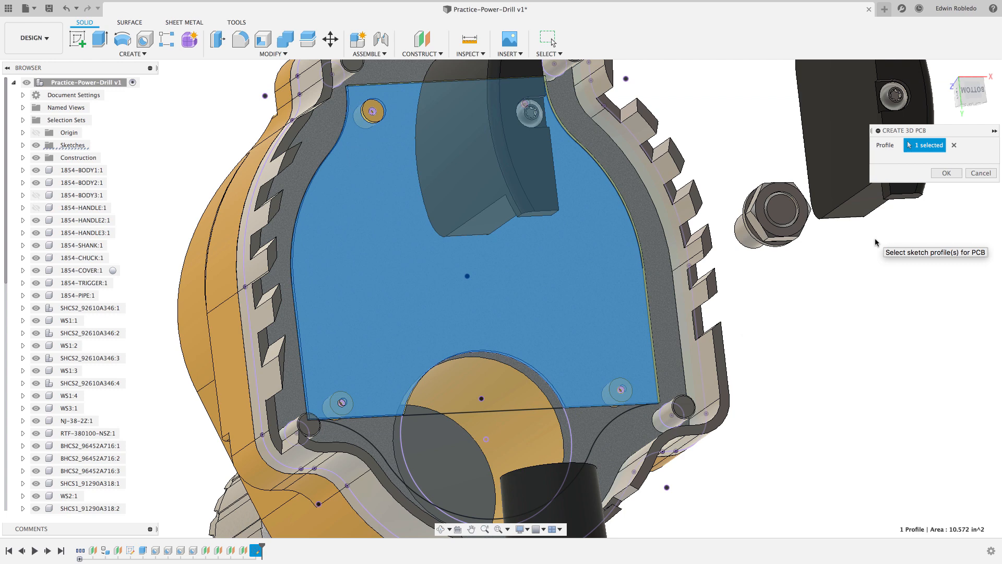
{"action": "left_click", "coordinate": [947, 172]}
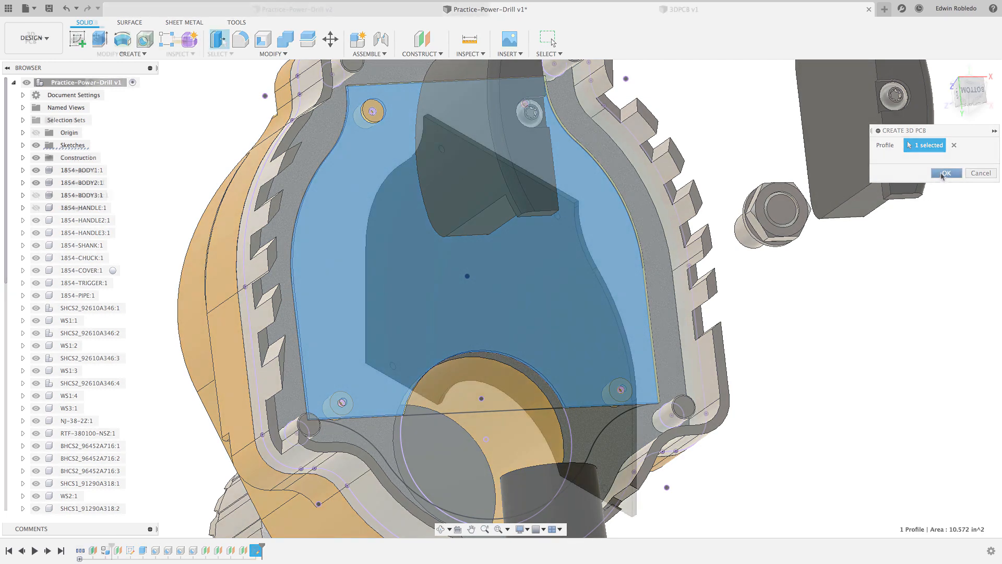
{"action": "left_click", "coordinate": [947, 172]}
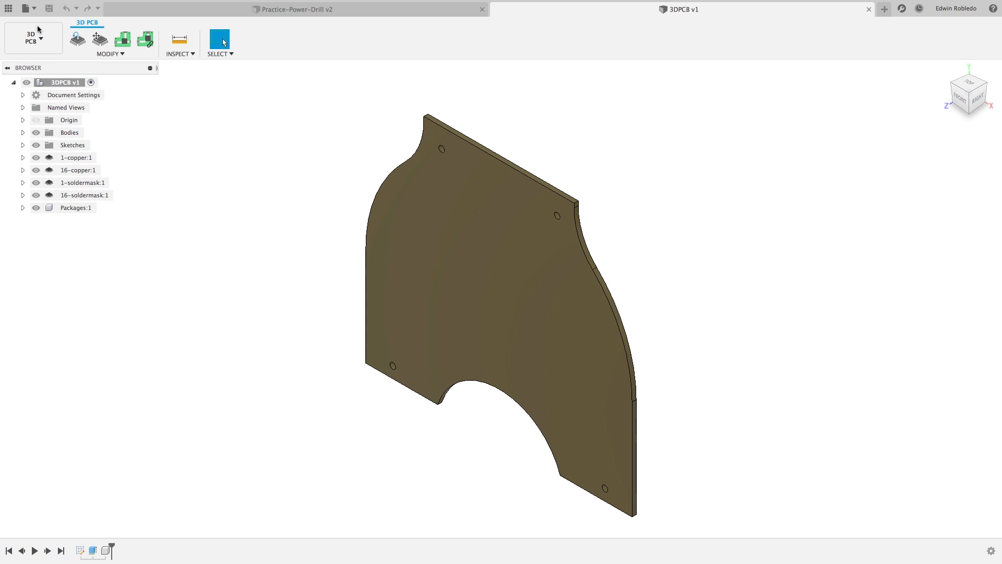
Step: Start a new electronics design and add a schematic to it
{"action": "left_click", "coordinate": [28, 8]}
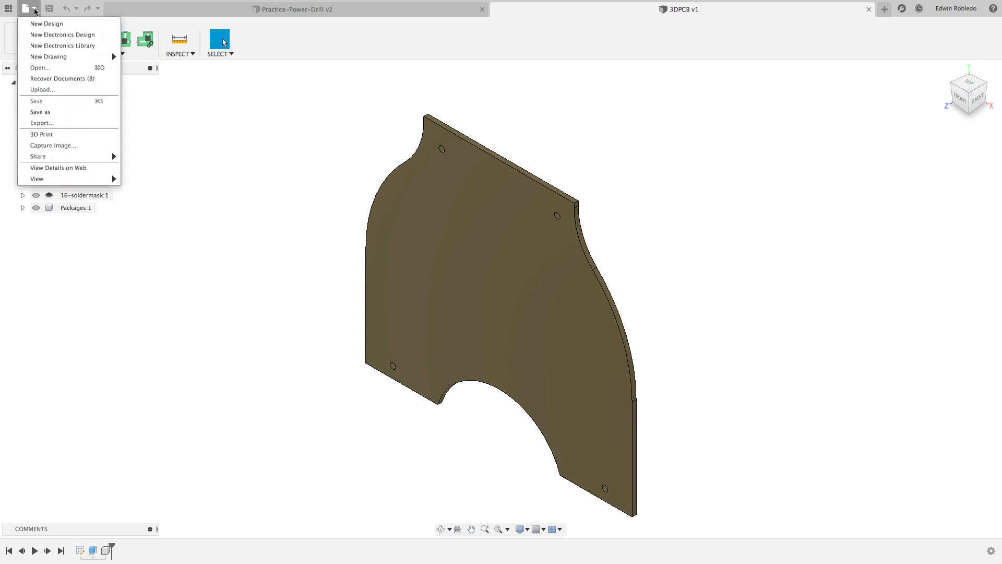
{"action": "left_click", "coordinate": [46, 24]}
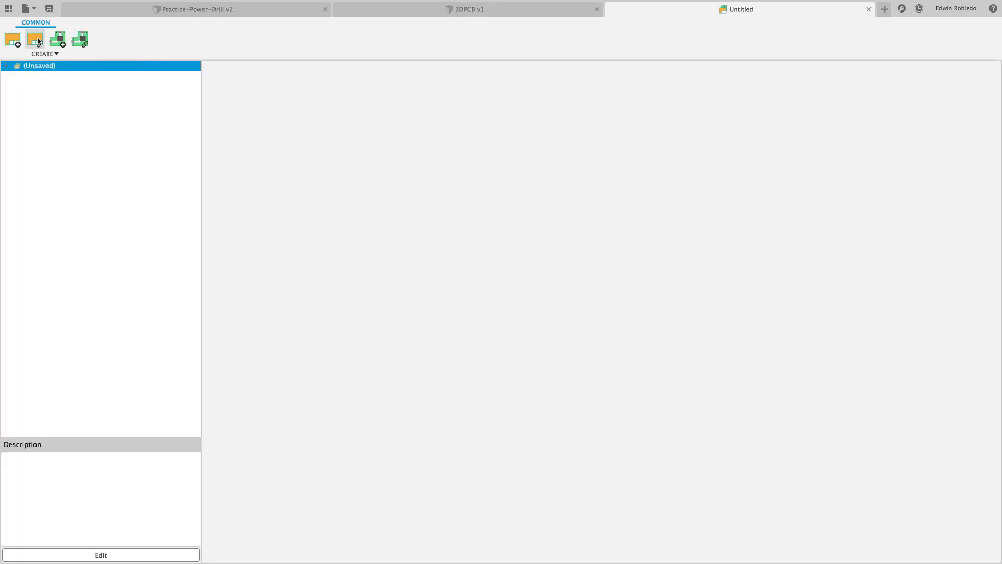
{"action": "mouse_move", "coordinate": [34, 40]}
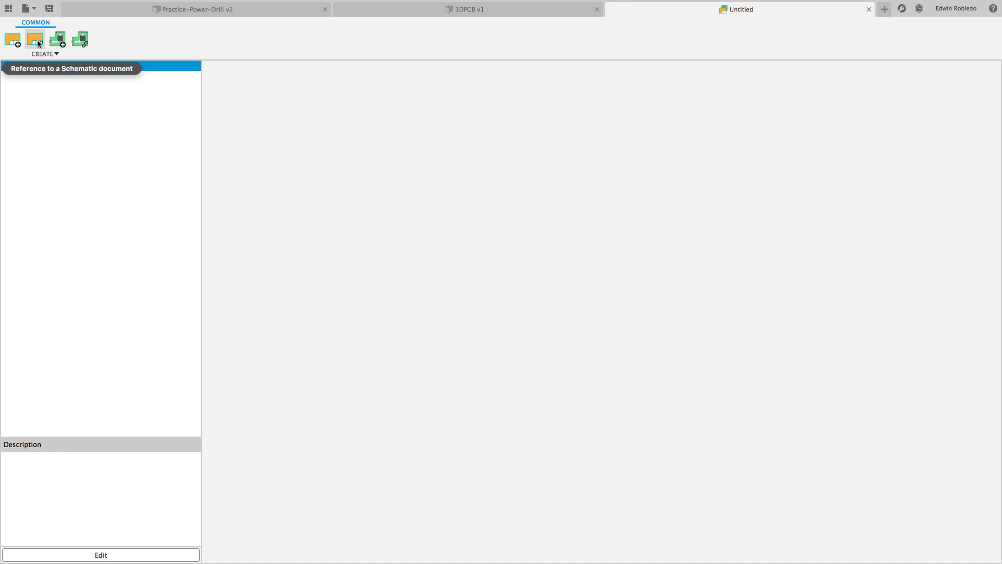
{"action": "left_click", "coordinate": [11, 39]}
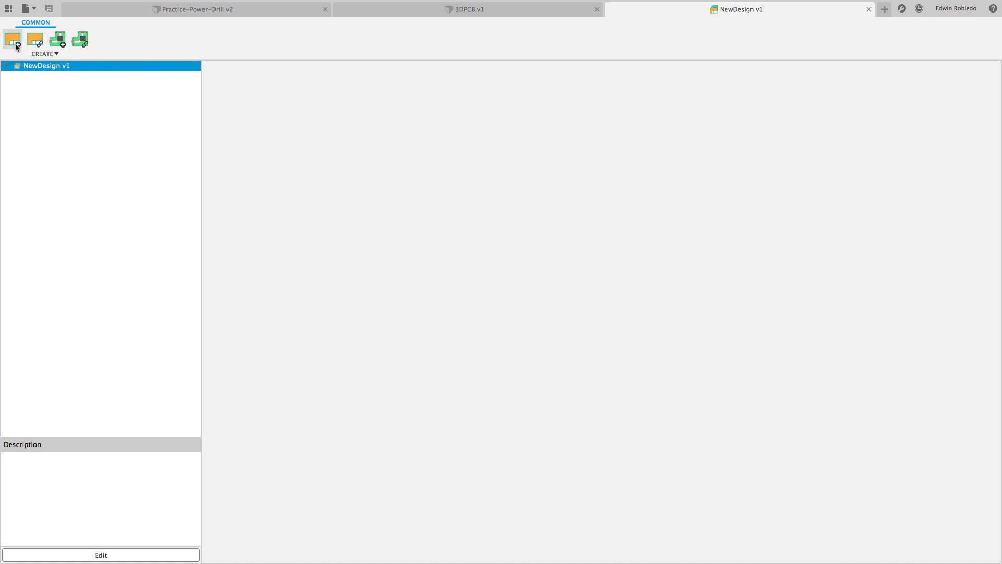
{"action": "left_click", "coordinate": [11, 39]}
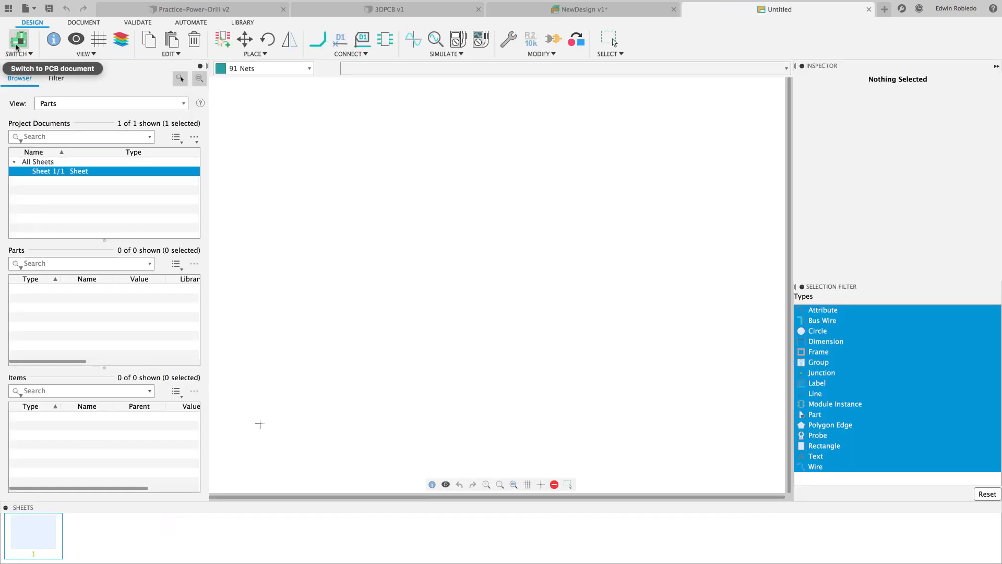
{"action": "mouse_move", "coordinate": [53, 39]}
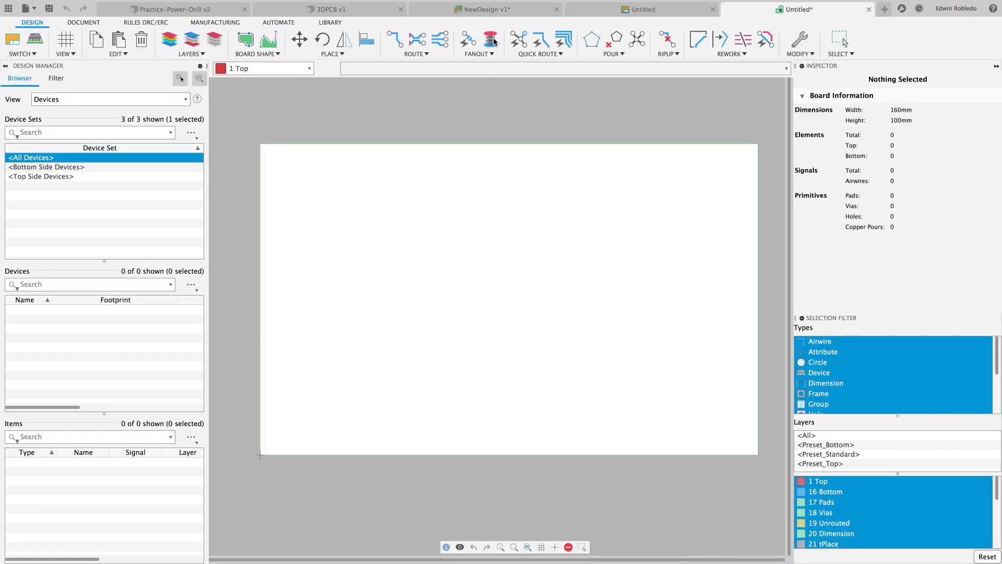
Step: Save the design as NewDesign v1 with the 'User Saved' description
{"action": "left_click", "coordinate": [485, 10]}
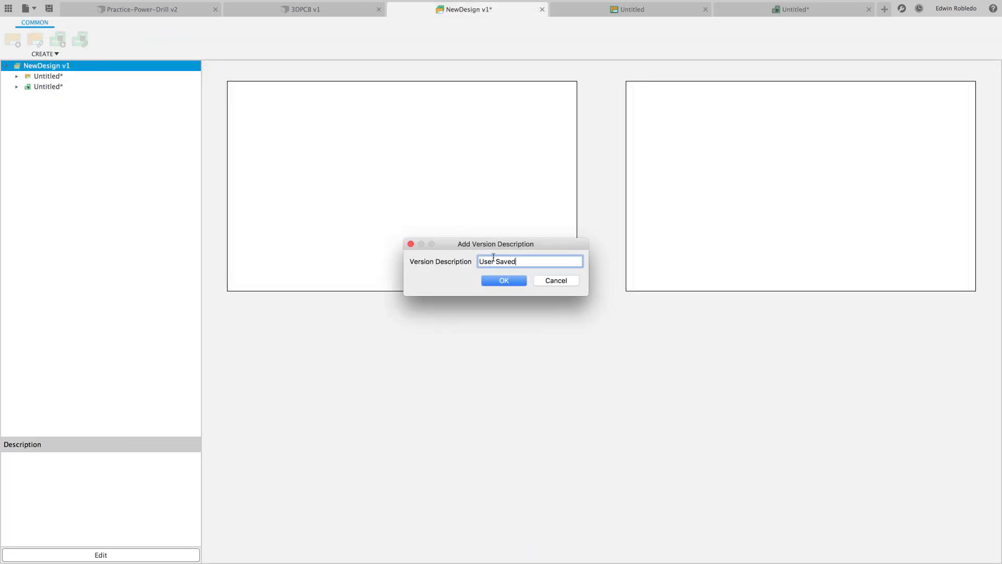
{"action": "left_click", "coordinate": [503, 281]}
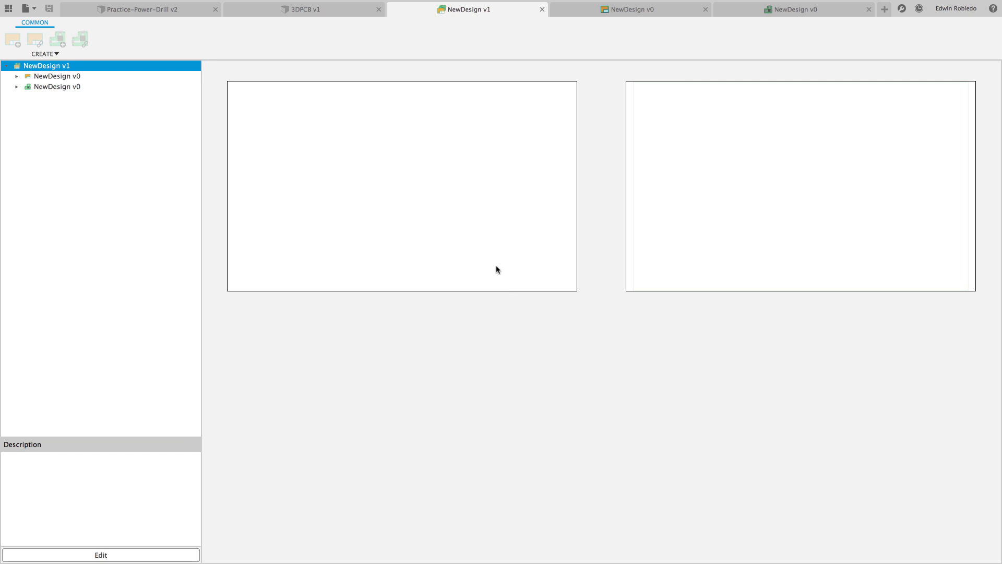
Step: Link the 3D board to the NewDesign electronics design via Link to 2D PCB
{"action": "left_click", "coordinate": [309, 10]}
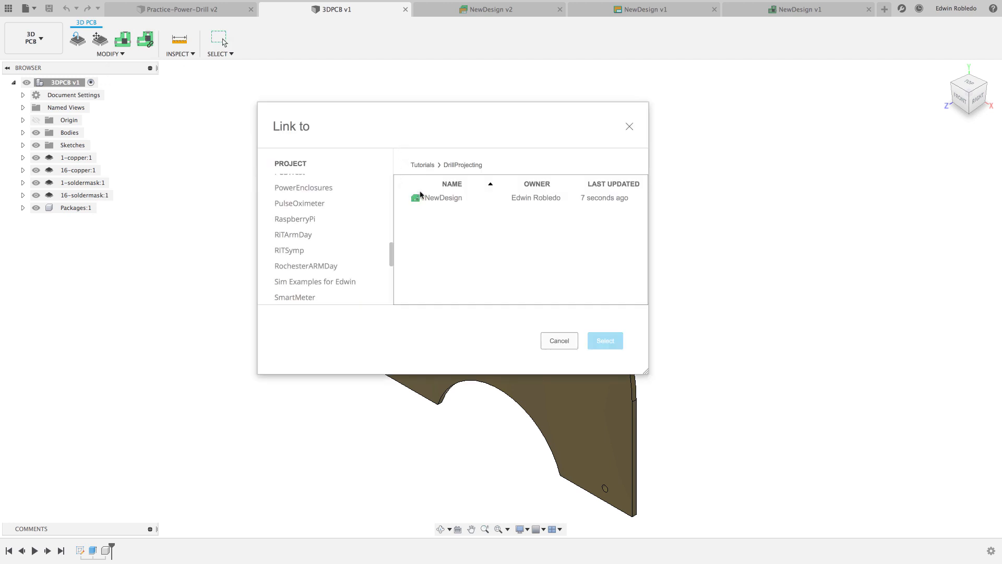
{"action": "left_click", "coordinate": [442, 197]}
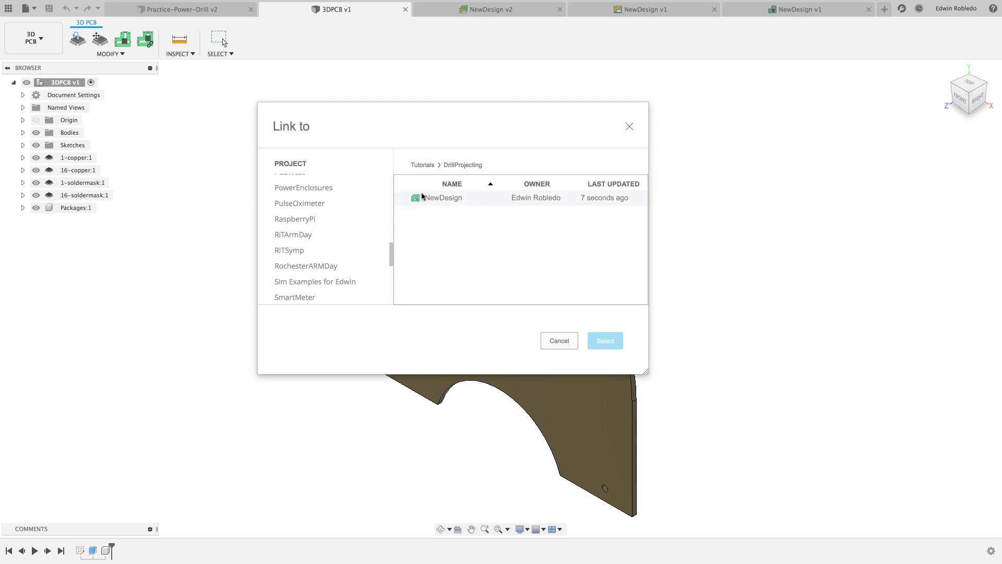
{"action": "left_click", "coordinate": [443, 197]}
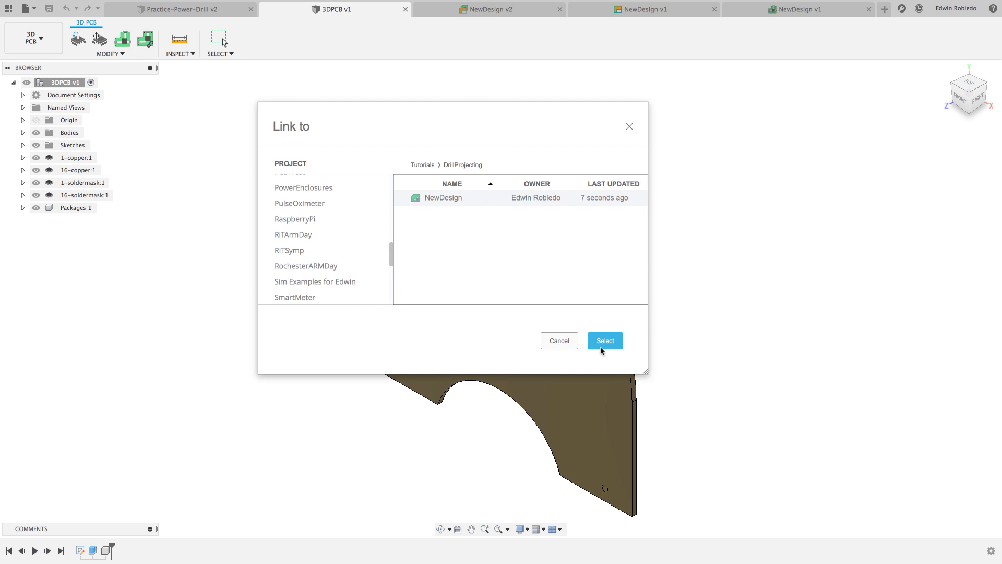
{"action": "left_click", "coordinate": [605, 341]}
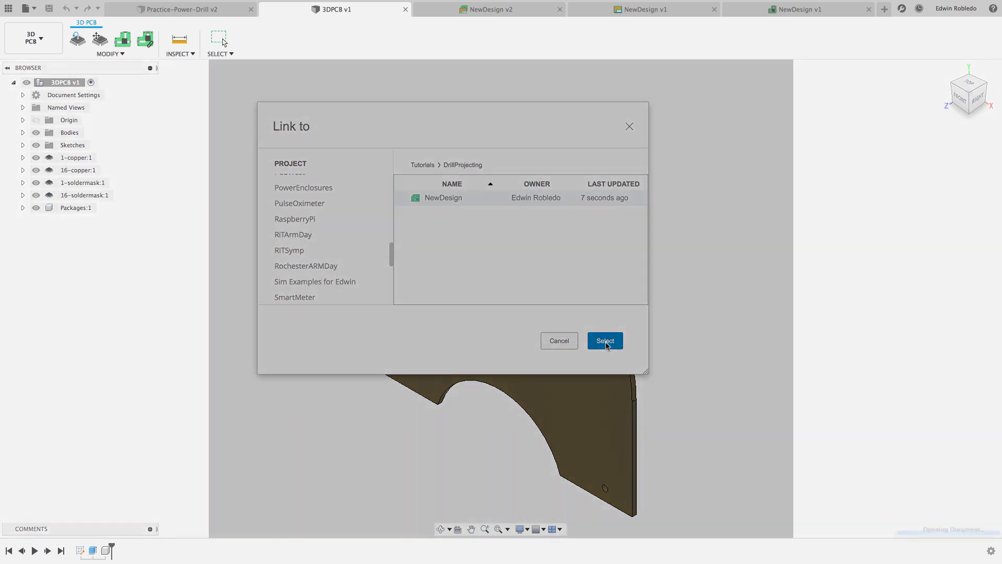
{"action": "left_click", "coordinate": [604, 340]}
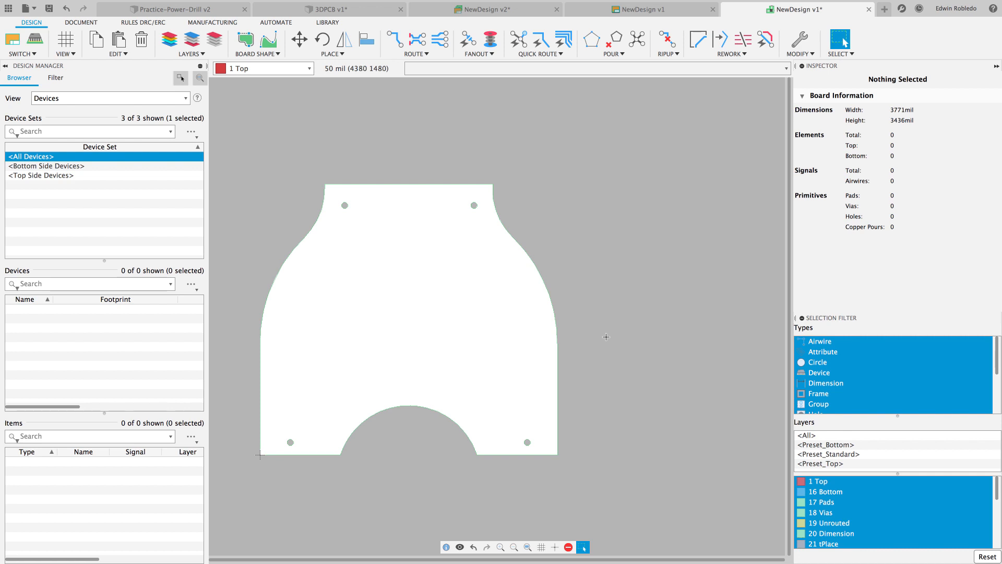
Step: Add two FT232RQQFN-32 chips from the IC_Interface library to the schematic
{"action": "left_click", "coordinate": [641, 10]}
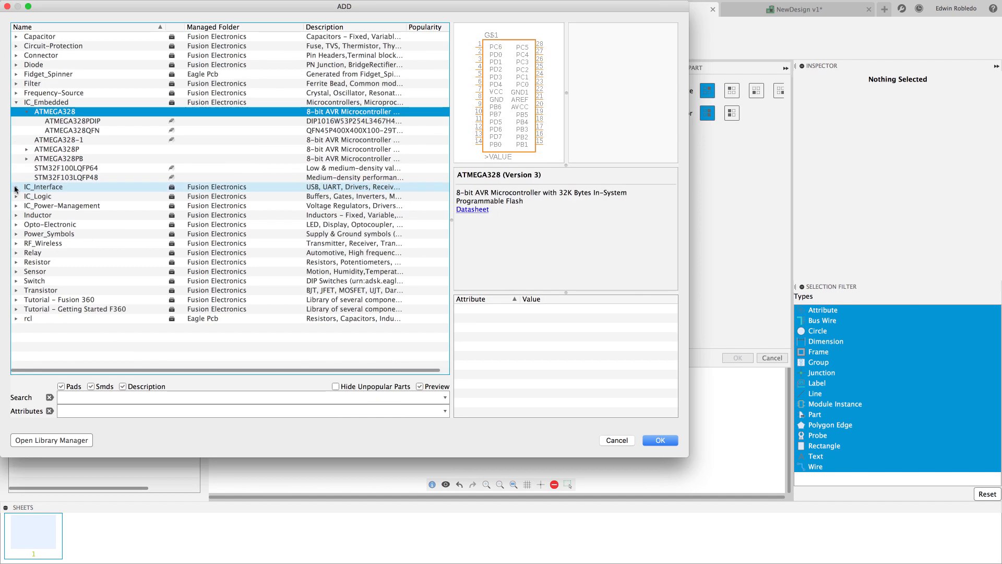
{"action": "left_click", "coordinate": [15, 187]}
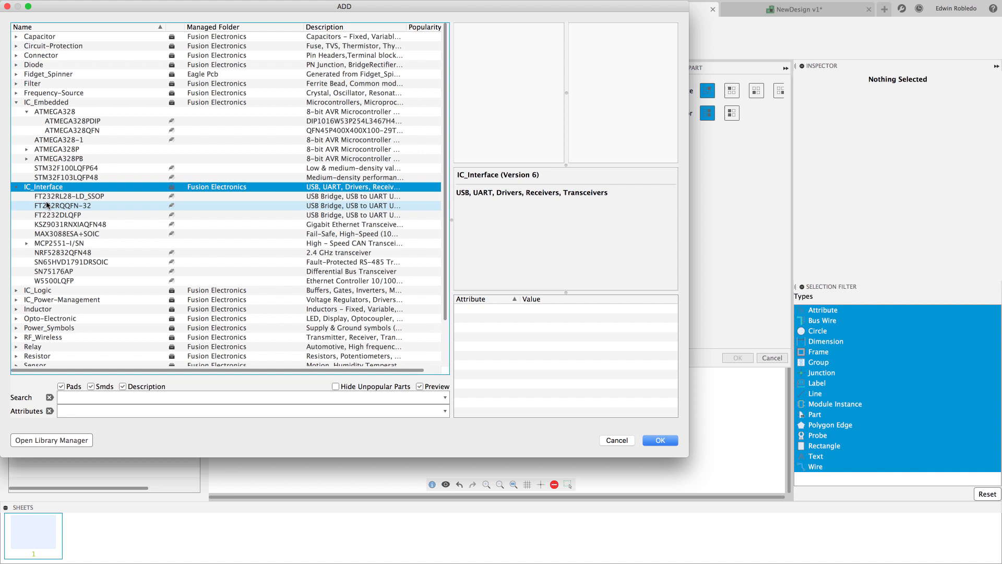
{"action": "left_click", "coordinate": [63, 206]}
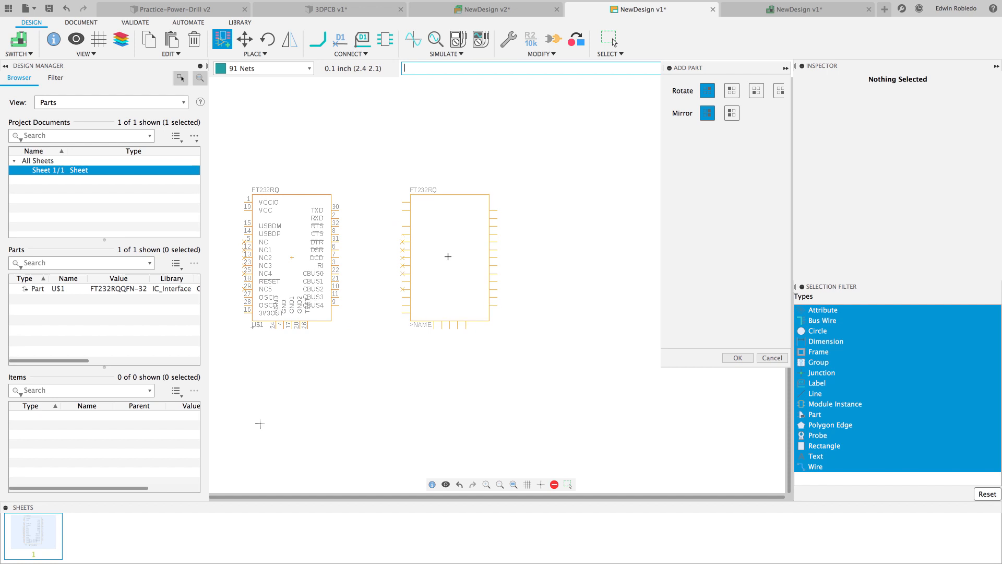
{"action": "left_click", "coordinate": [448, 257]}
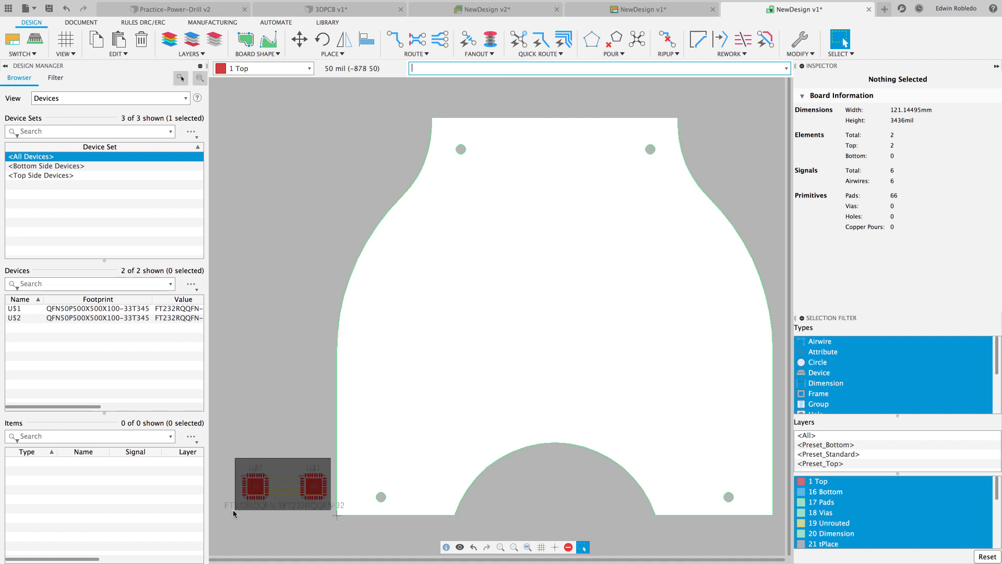
Step: Move both FT232RQ chips into the board centre, save, and view them on the 3D board
{"action": "left_click", "coordinate": [299, 38]}
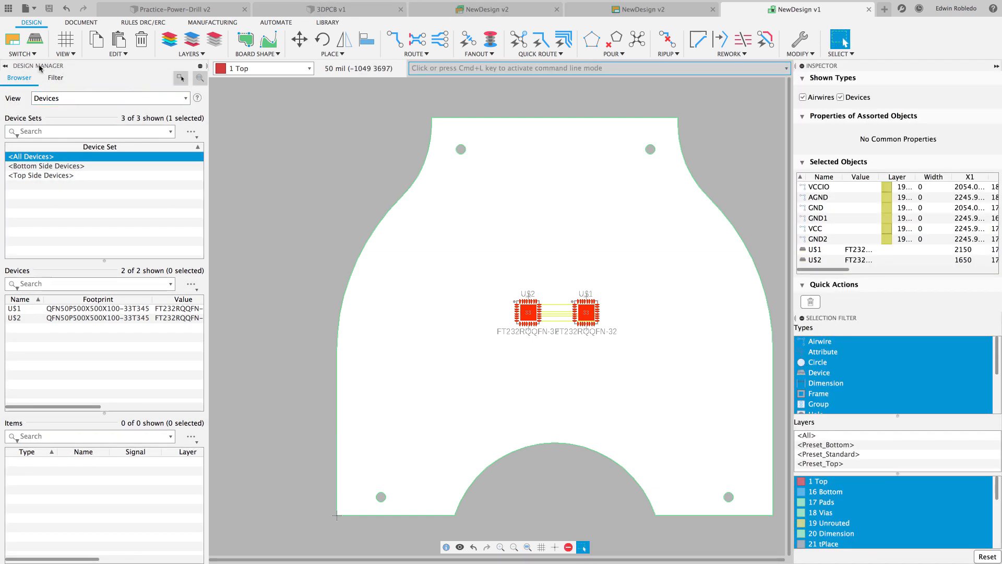
{"action": "left_click", "coordinate": [22, 54]}
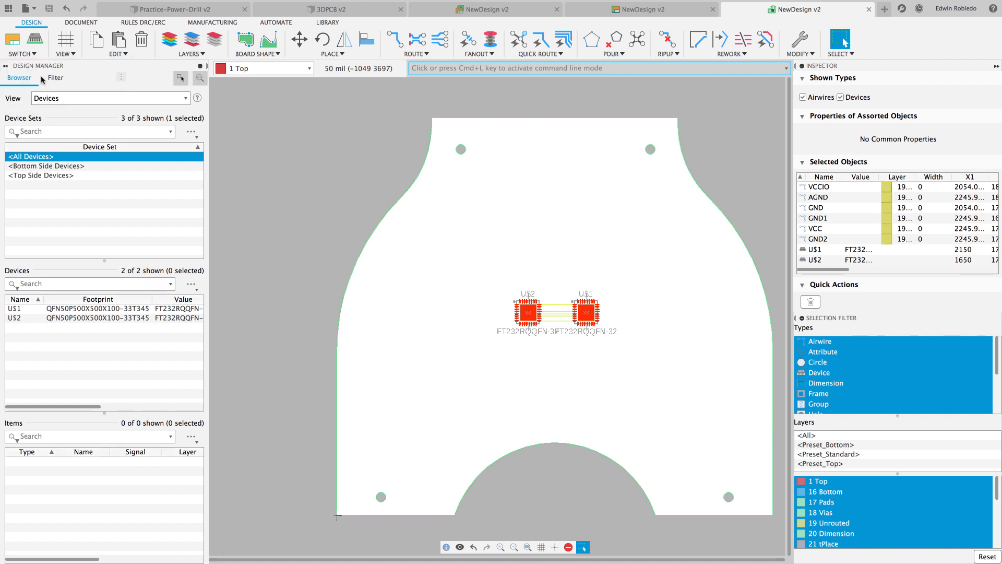
{"action": "left_click", "coordinate": [335, 9]}
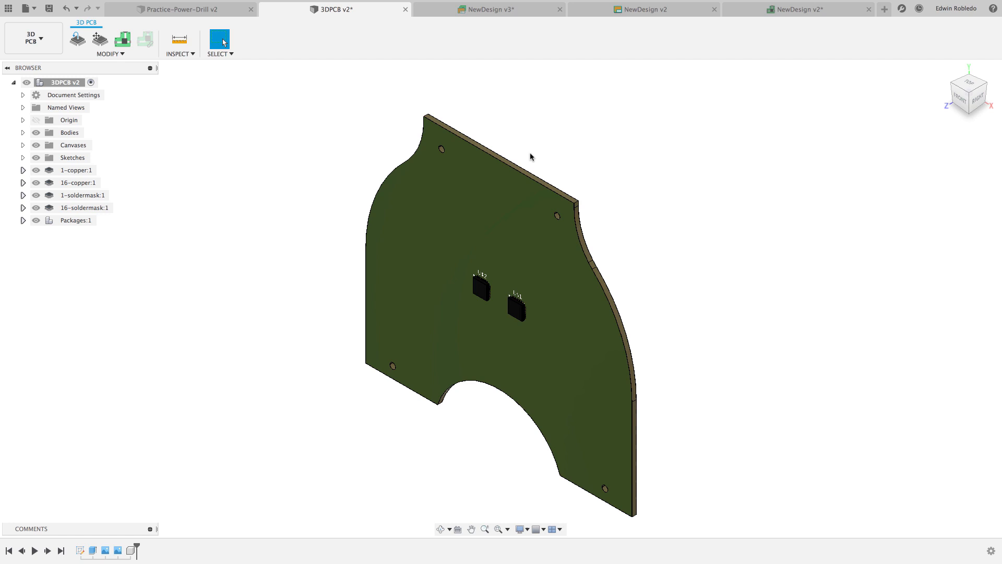
{"action": "mouse_move", "coordinate": [49, 7]}
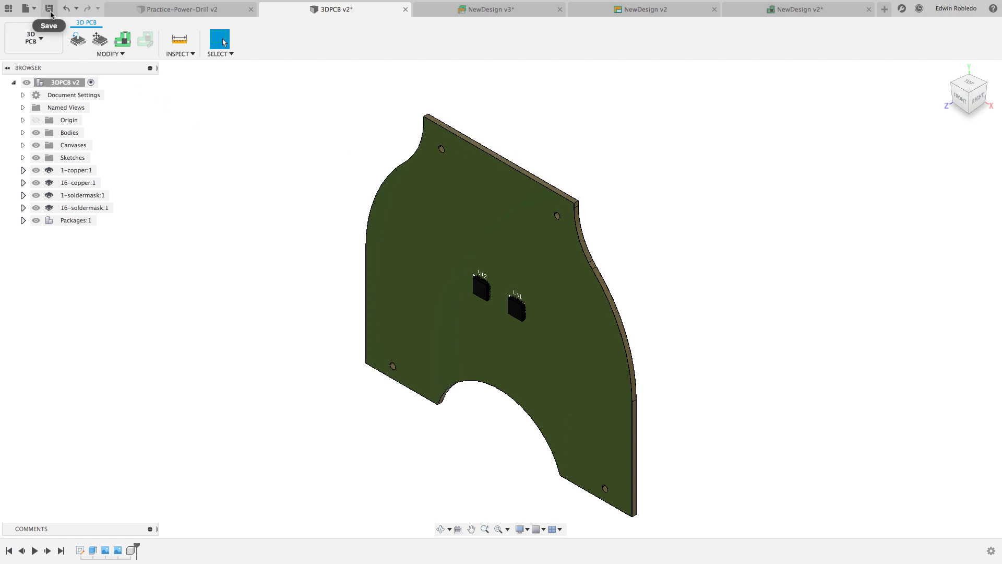
Step: Save the 3D board showing chips U$1 and U$2 as version 3
{"action": "left_click", "coordinate": [49, 7]}
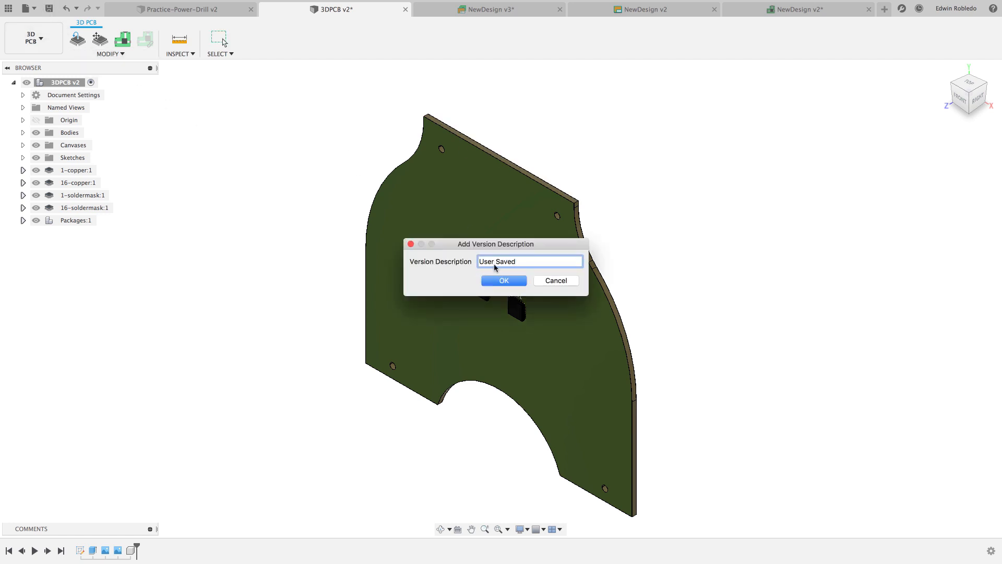
{"action": "left_click", "coordinate": [504, 281]}
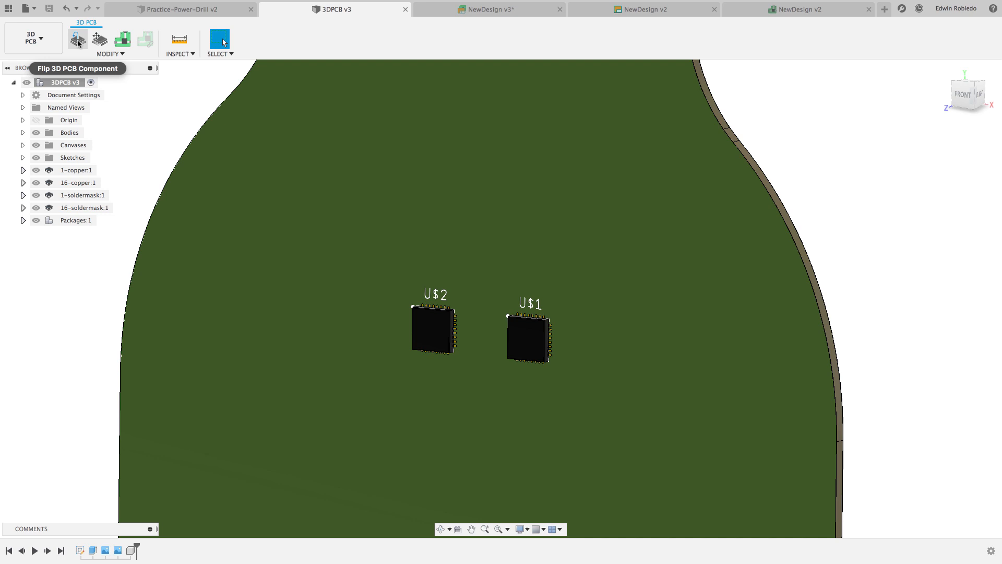
Step: Flip chip U$2 to the underside of the board and start pushing it to the 2D PCB
{"action": "left_click", "coordinate": [76, 40]}
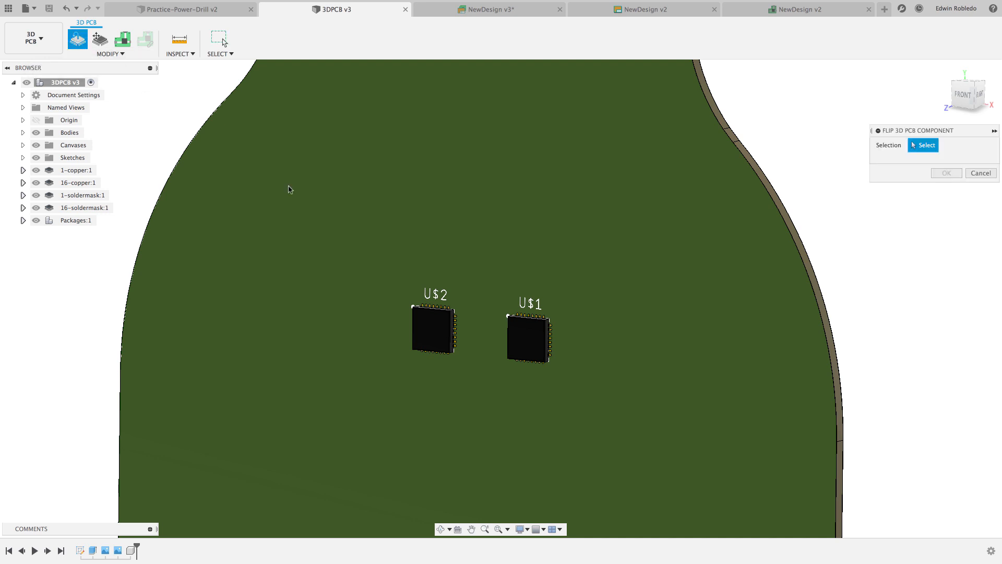
{"action": "left_click", "coordinate": [434, 329]}
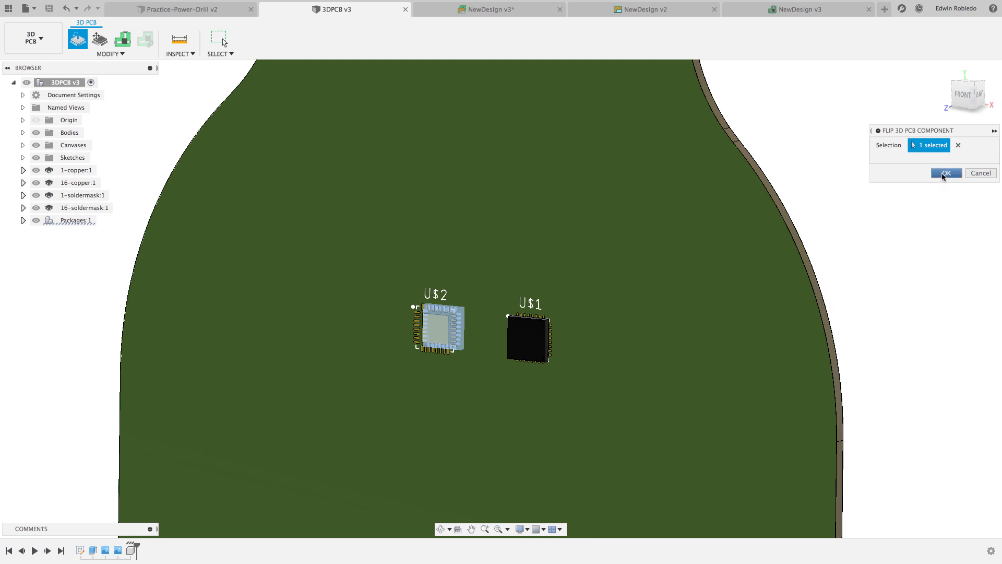
{"action": "left_click", "coordinate": [947, 174]}
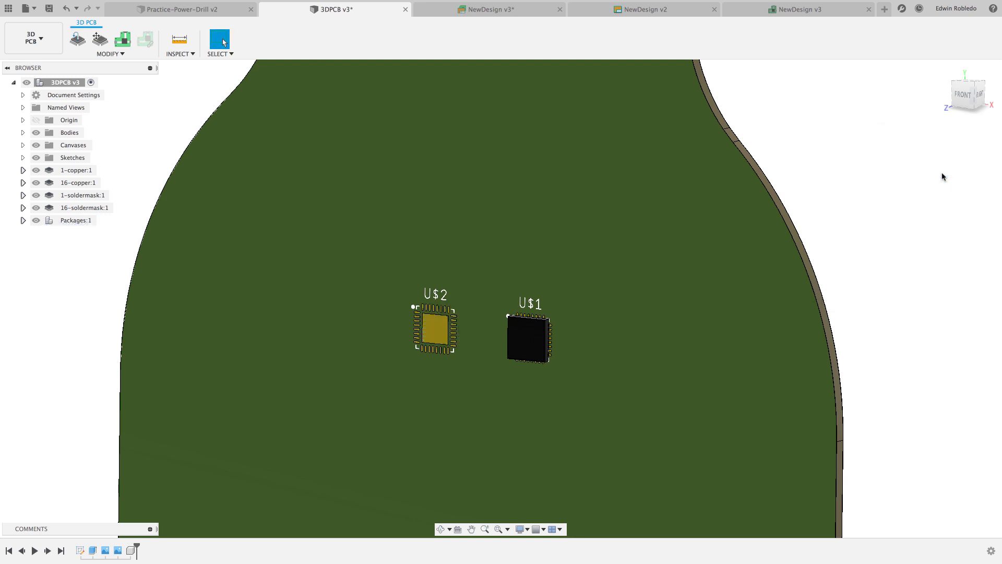
{"action": "mouse_move", "coordinate": [127, 60]}
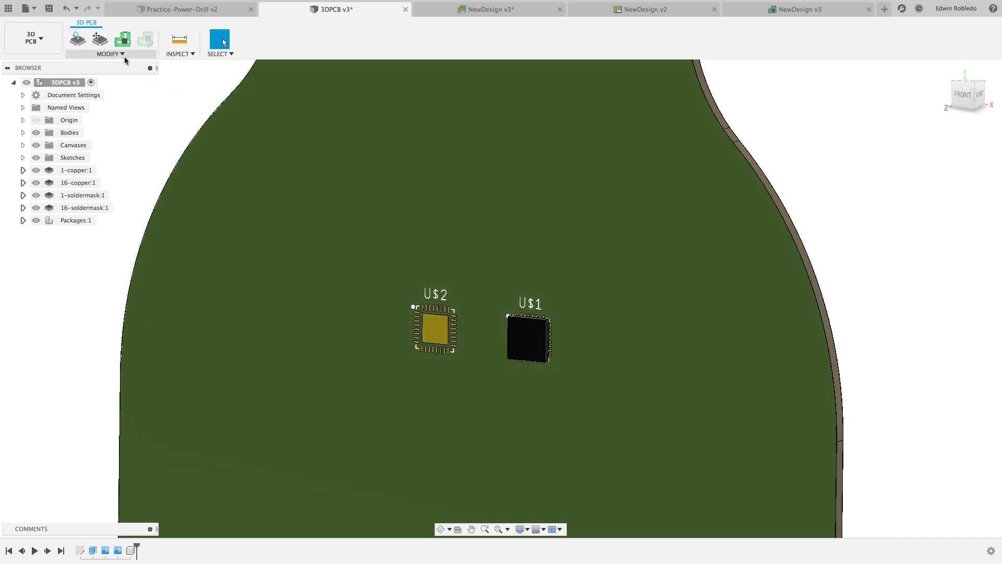
{"action": "left_click", "coordinate": [109, 53]}
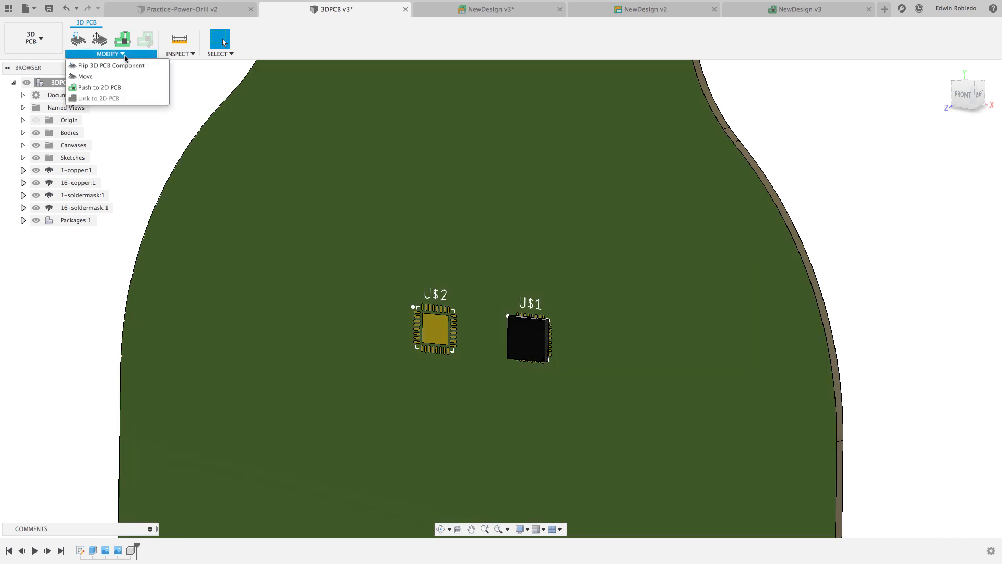
{"action": "mouse_move", "coordinate": [85, 77]}
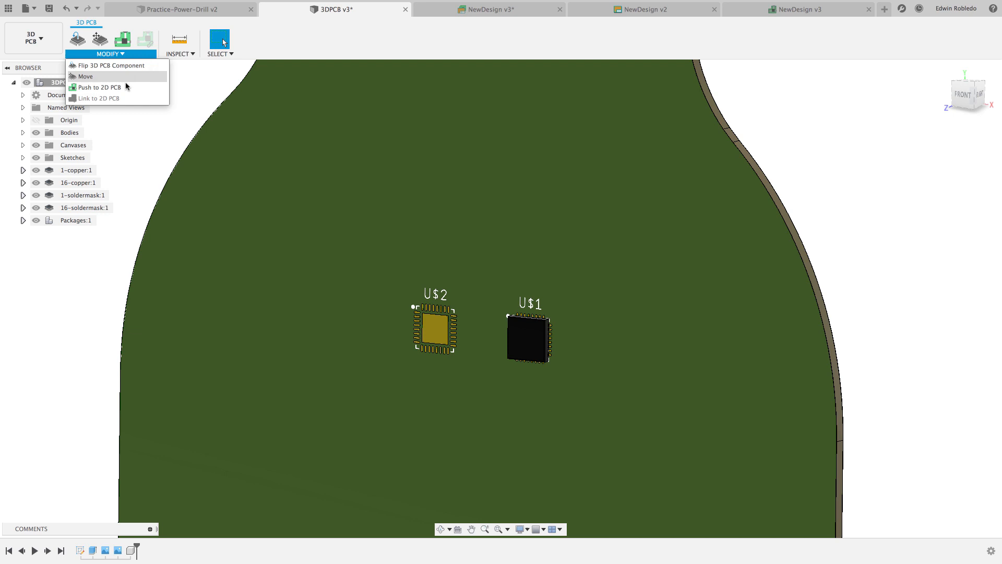
{"action": "mouse_move", "coordinate": [117, 88]}
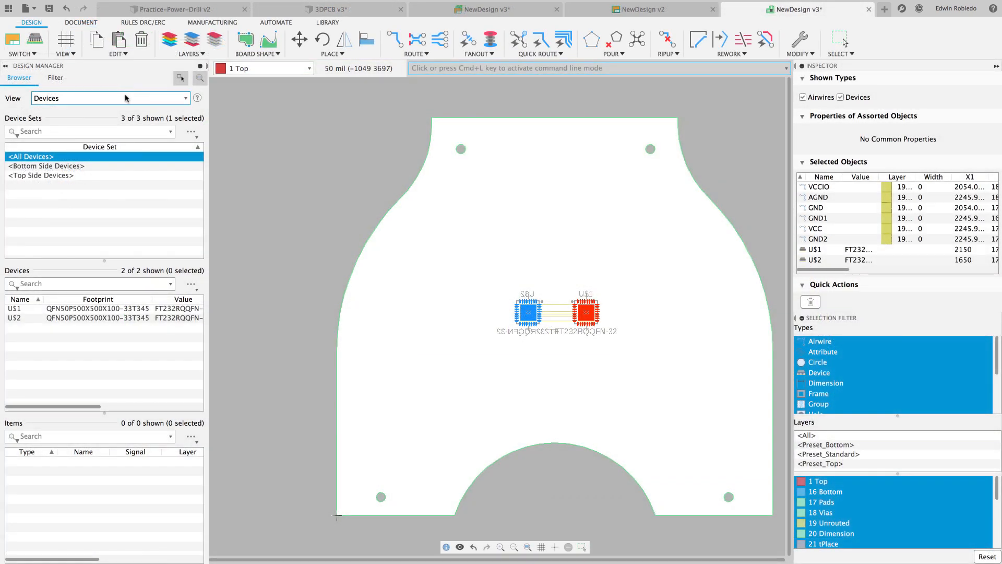
{"action": "left_click", "coordinate": [839, 38]}
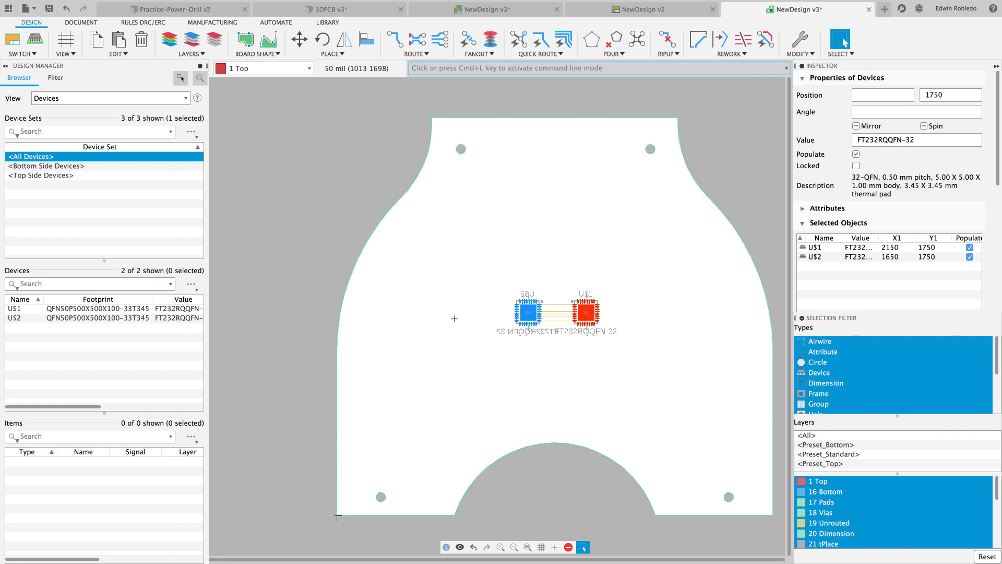
{"action": "mouse_move", "coordinate": [513, 160]}
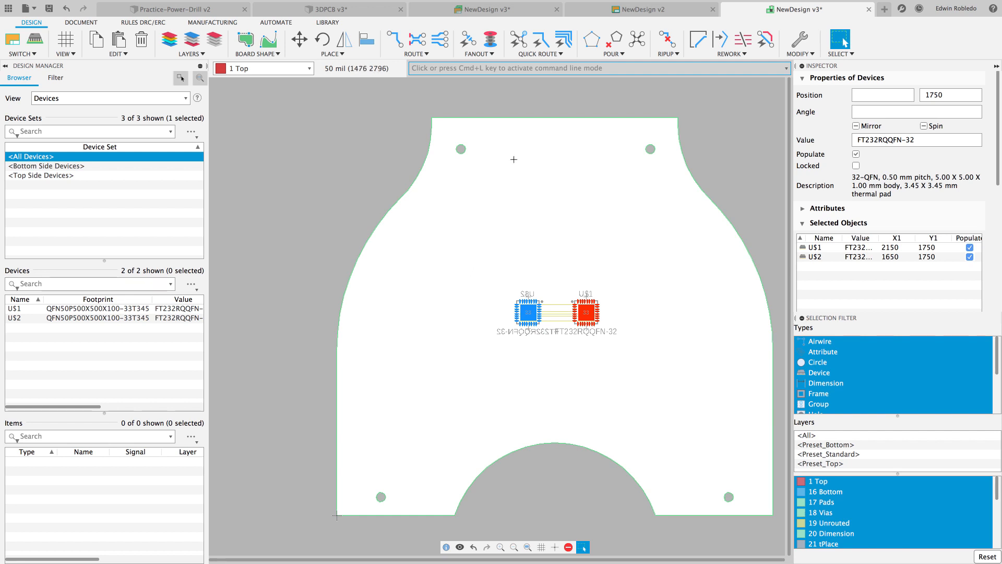